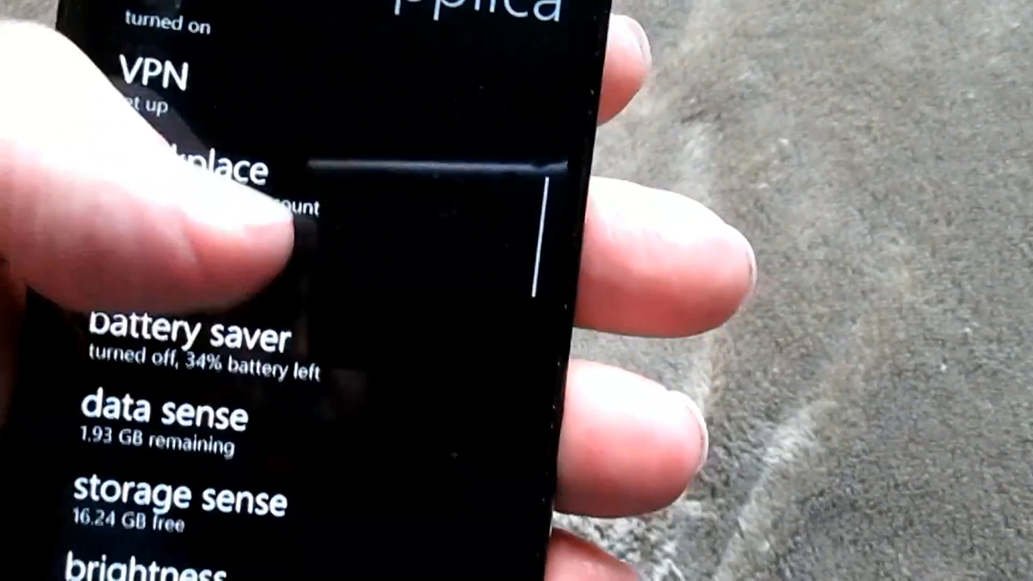
Scroll the Settings list down to reach the backup apps+settings options
scroll("down", 3)
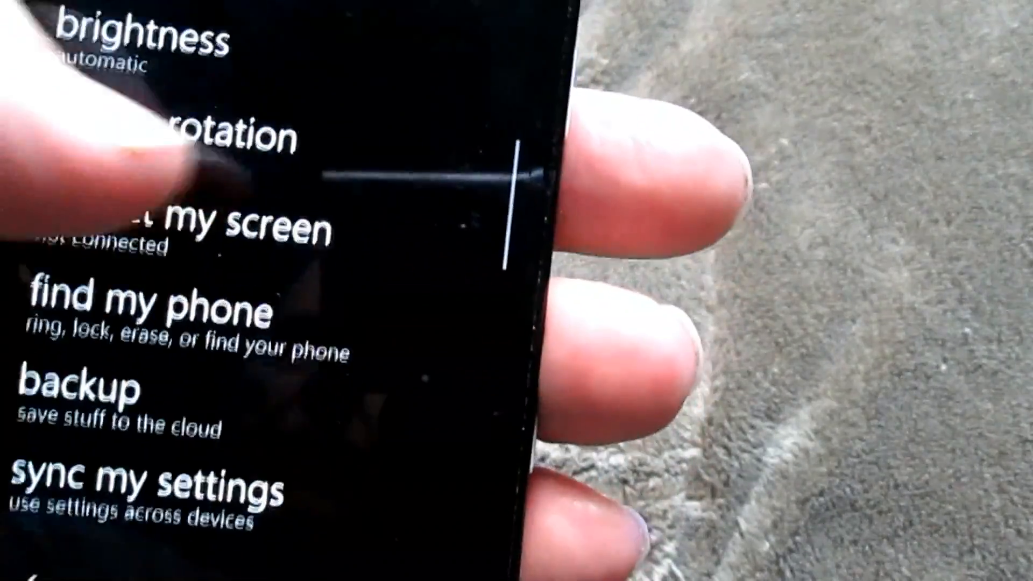
scroll("down", 3)
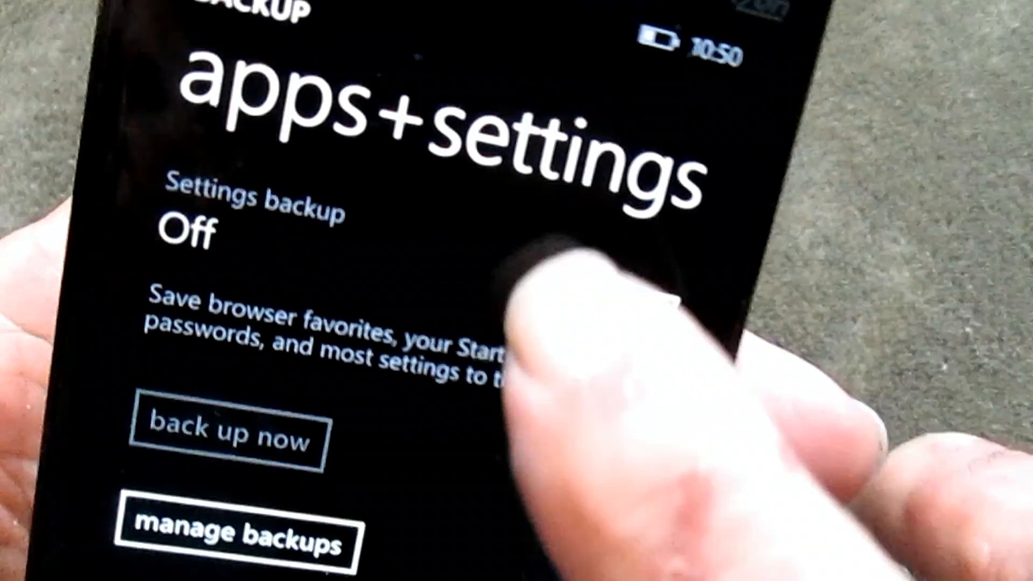
With settings and app backup on, start a manual backup now
scroll("down", 3)
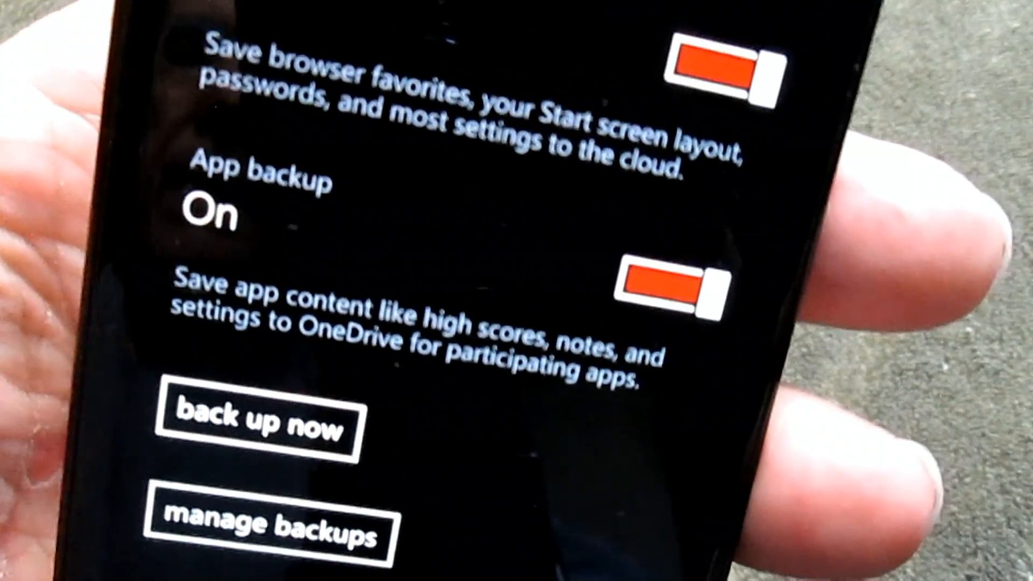
left_click(257, 427)
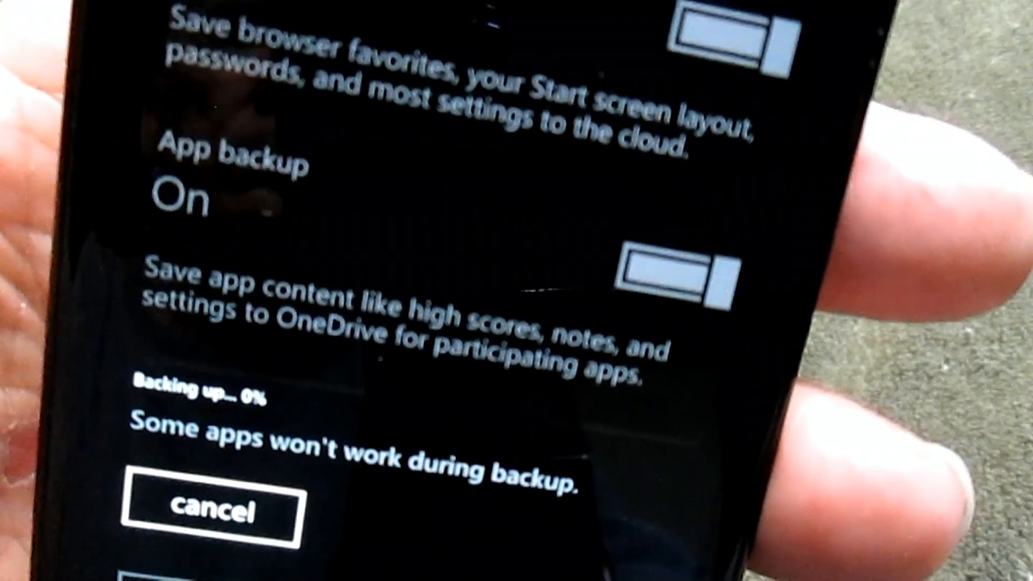
scroll("down", 3)
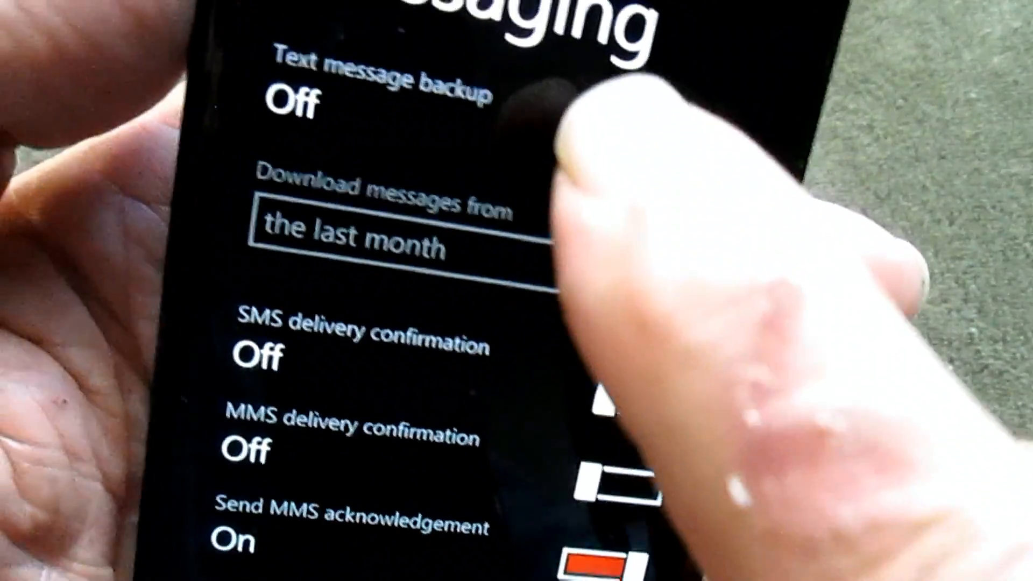
Switch Text message backup to On in messaging settings
left_click(633, 185)
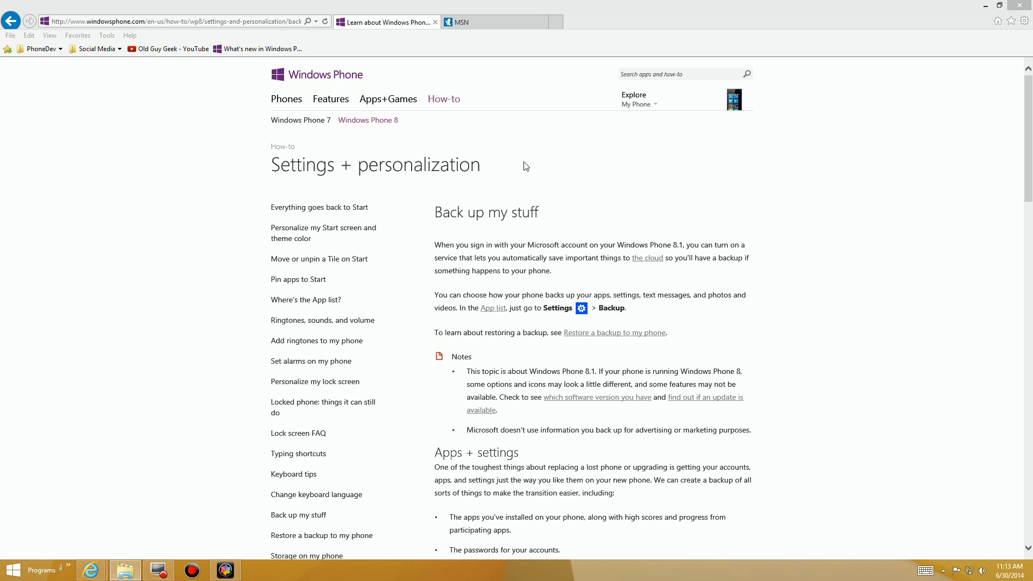
mouse_move(891, 224)
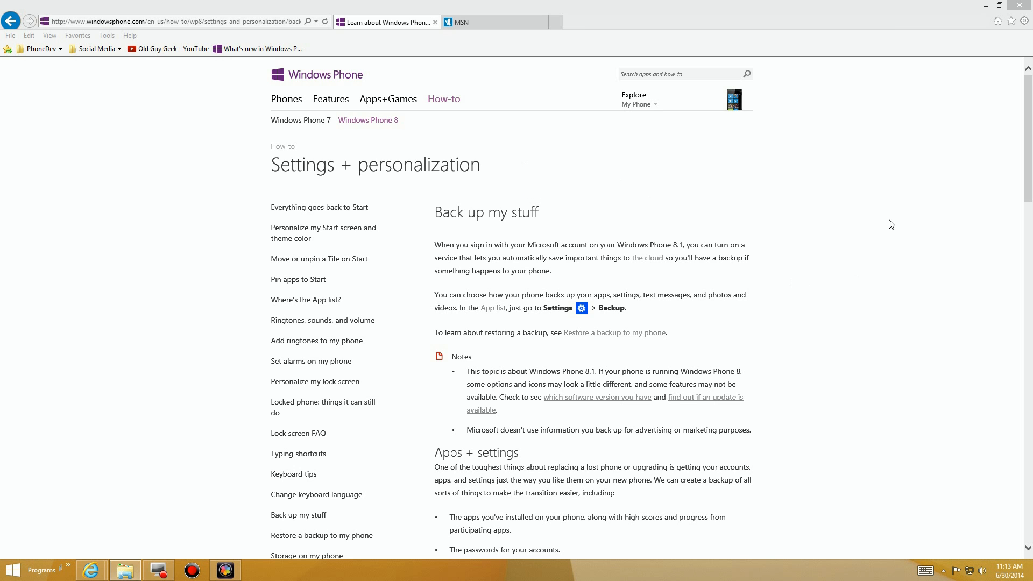
Scroll to the Notes and highlight the Windows Phone 8.1 and different-icons remarks
scroll("down", 3)
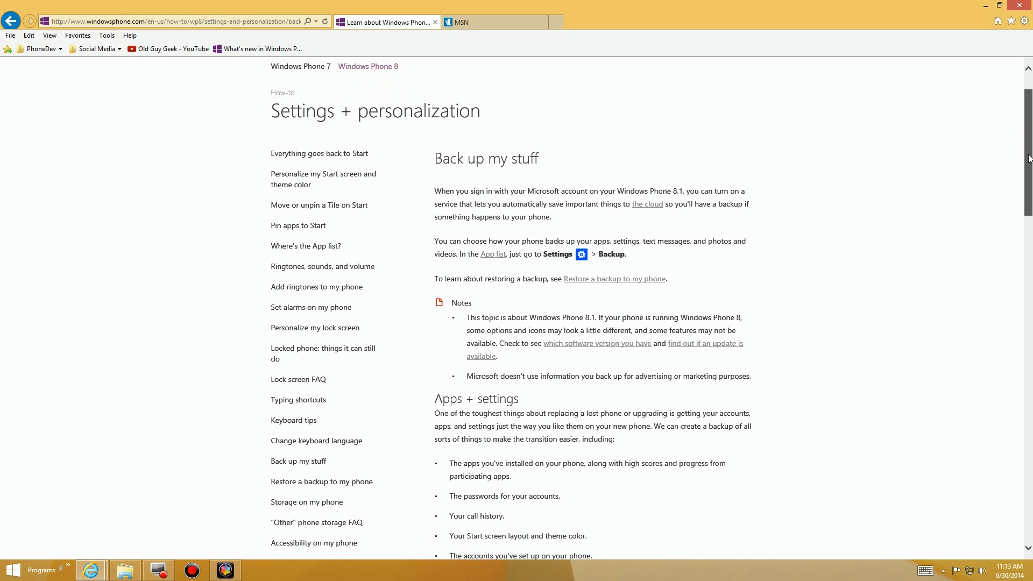
scroll("down", 3)
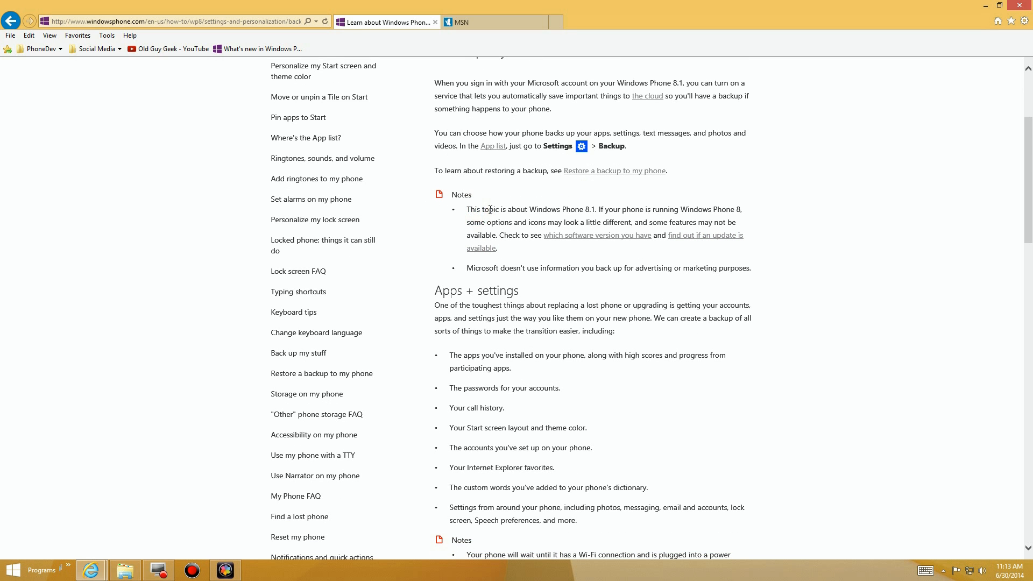
left_click_drag(482, 209, 743, 210)
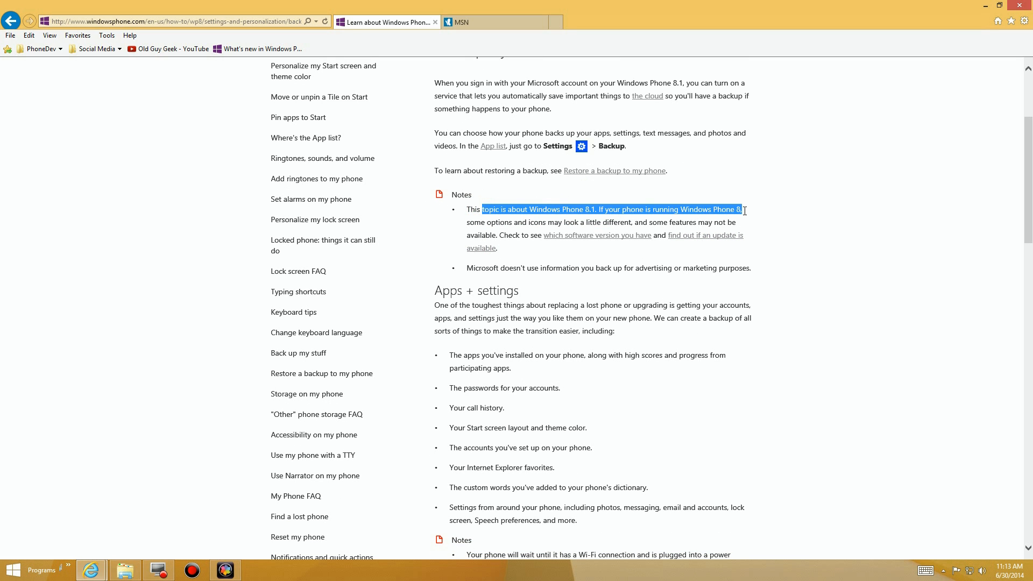
left_click_drag(514, 222, 602, 223)
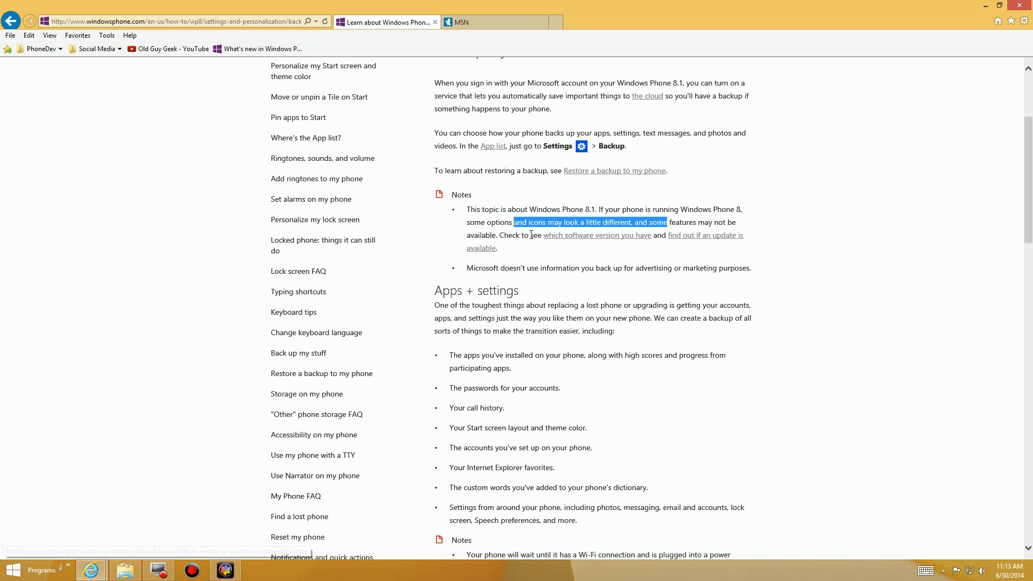
mouse_move(590, 263)
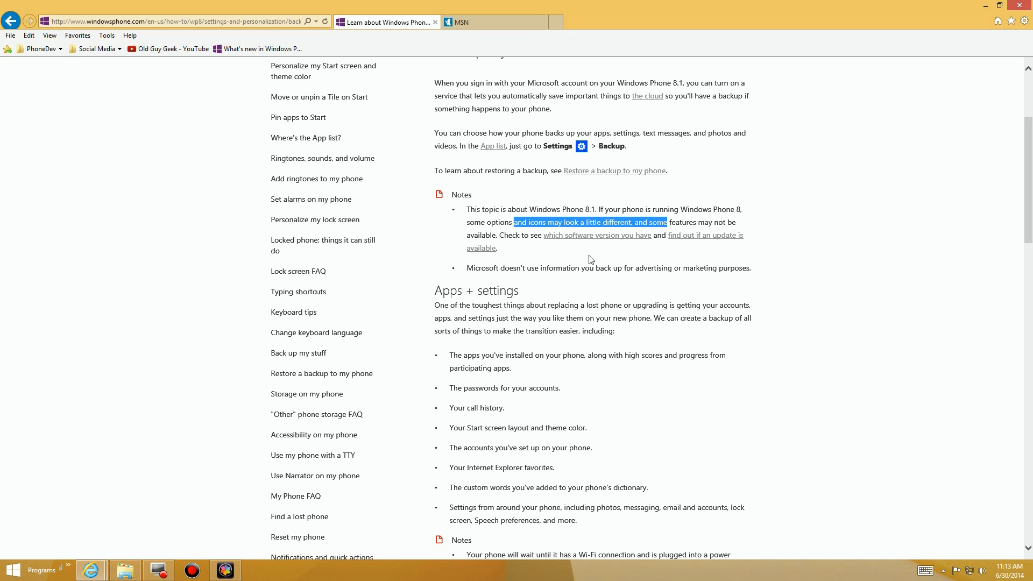
mouse_move(459, 320)
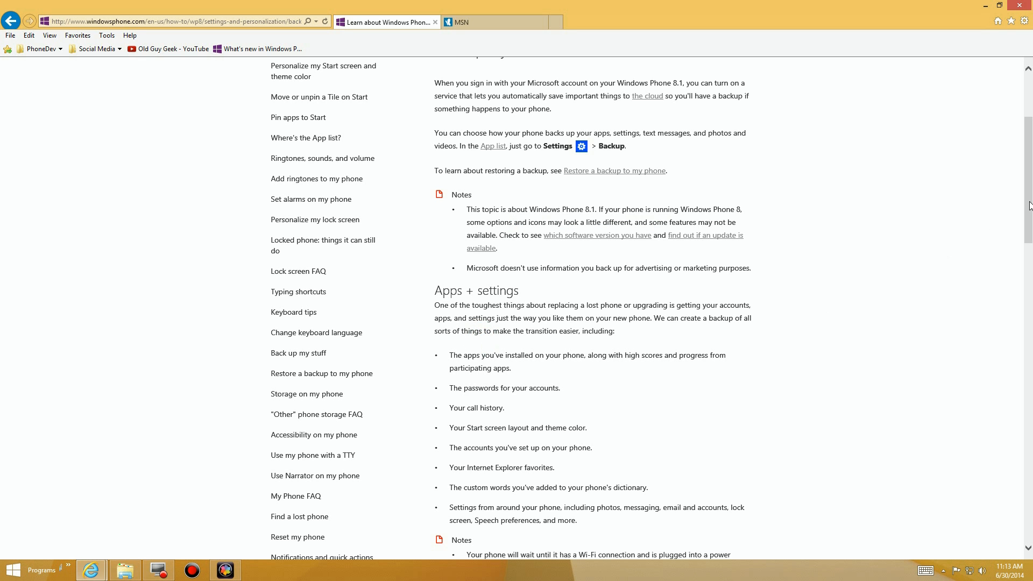
scroll("down", 3)
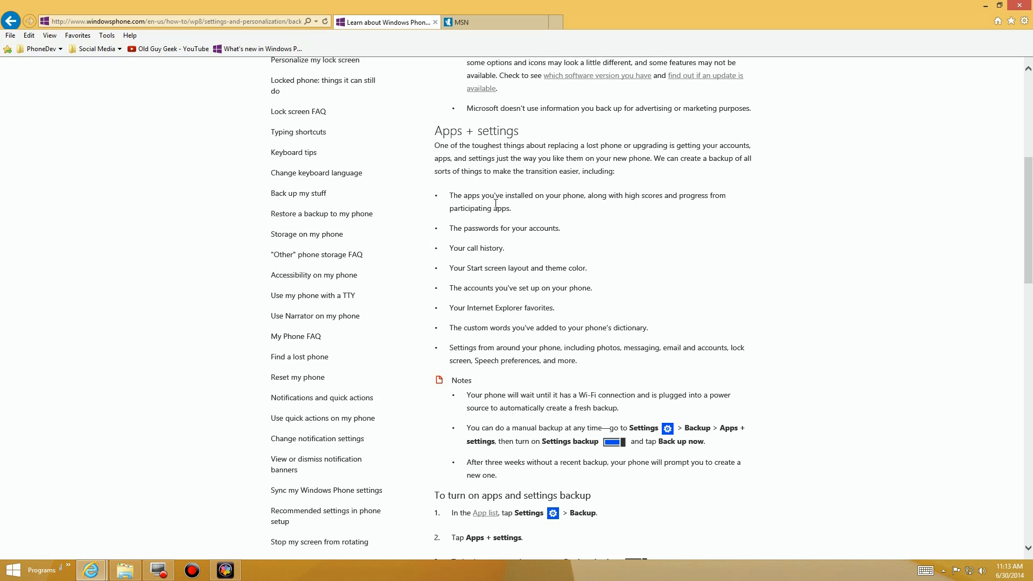
left_click_drag(448, 194, 536, 195)
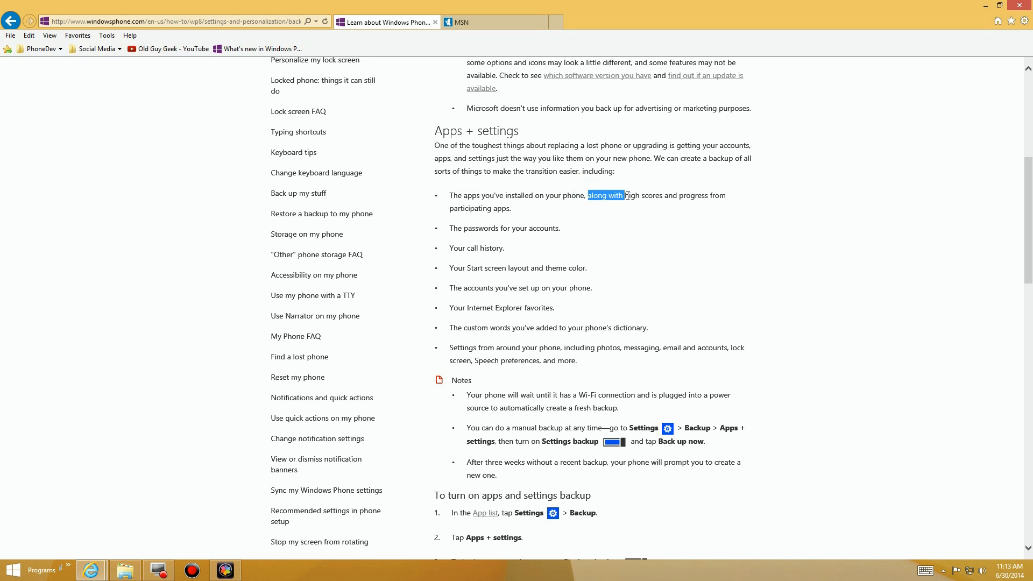
left_click_drag(624, 195, 708, 195)
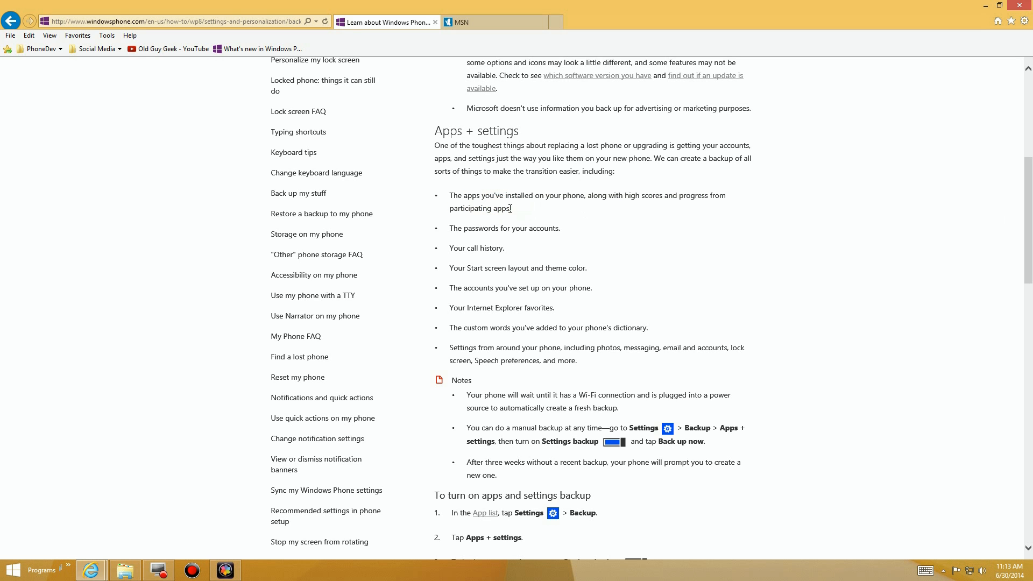
double_click(473, 228)
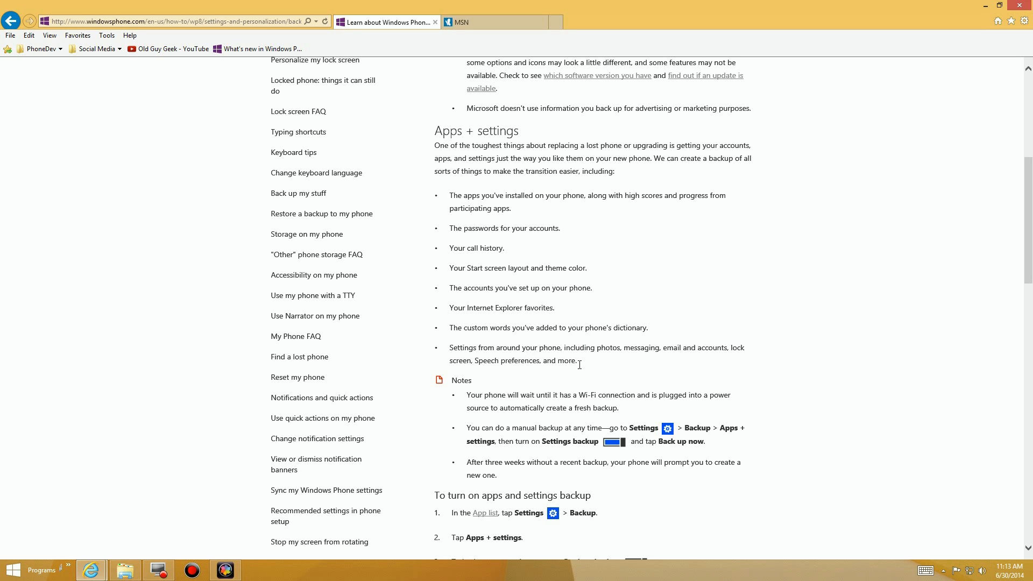
mouse_move(557, 255)
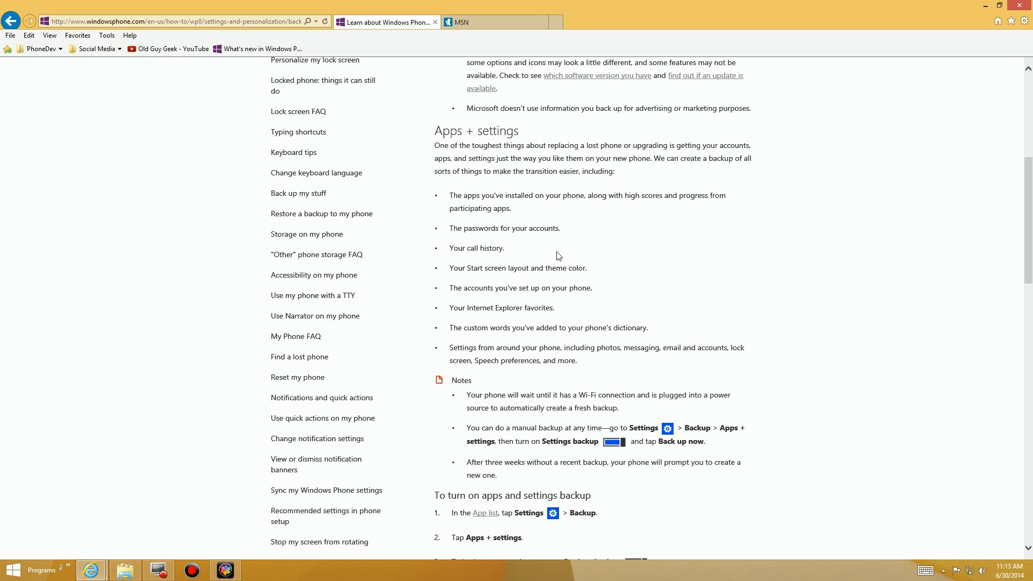
mouse_move(1023, 235)
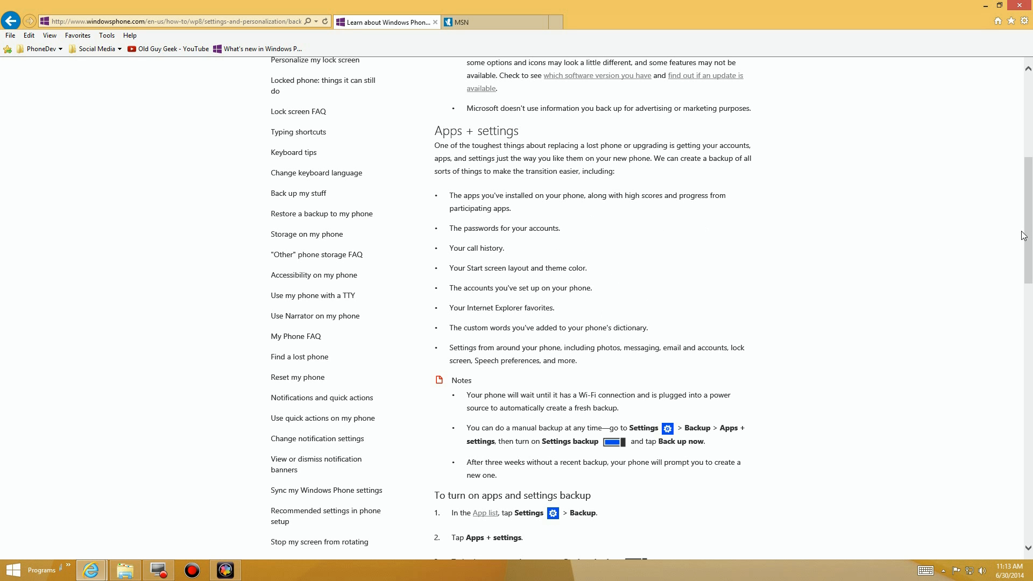
scroll("down", 3)
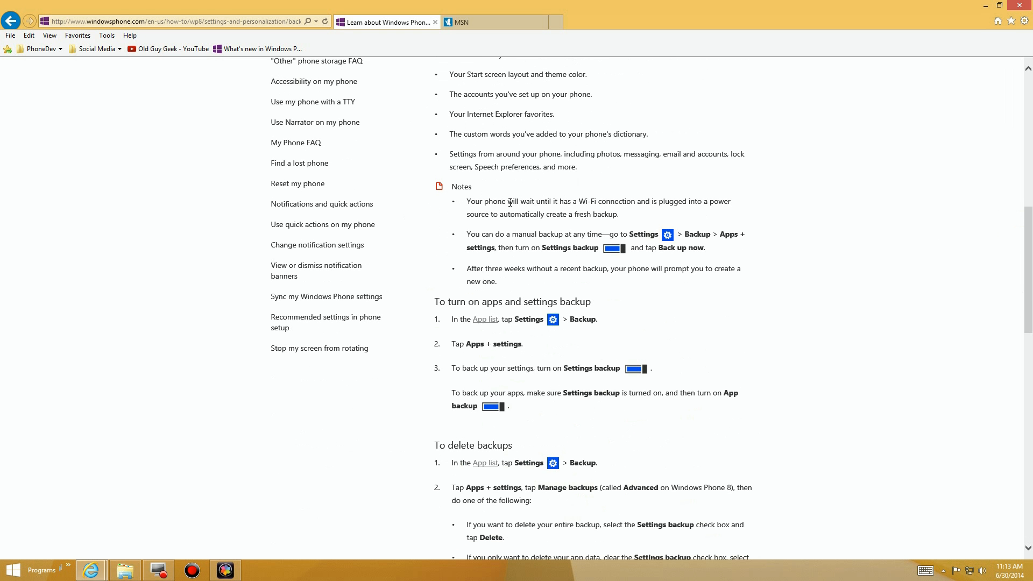
mouse_move(571, 200)
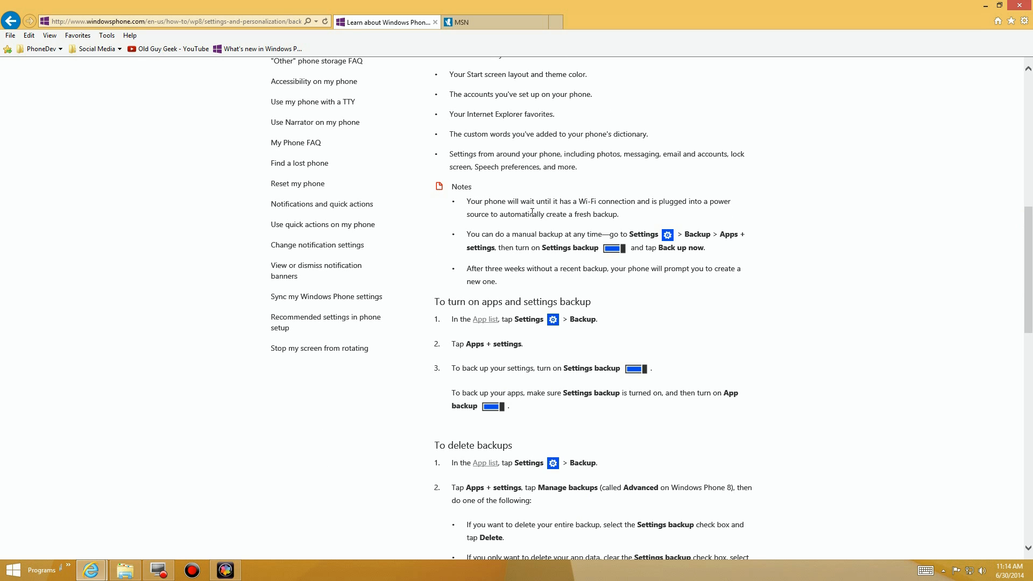
mouse_move(636, 219)
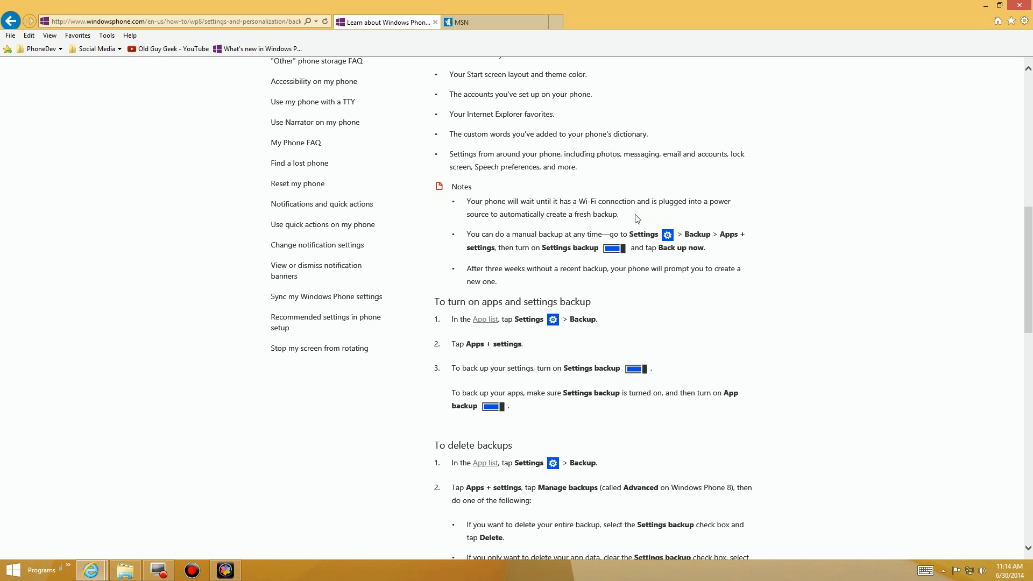
mouse_move(638, 217)
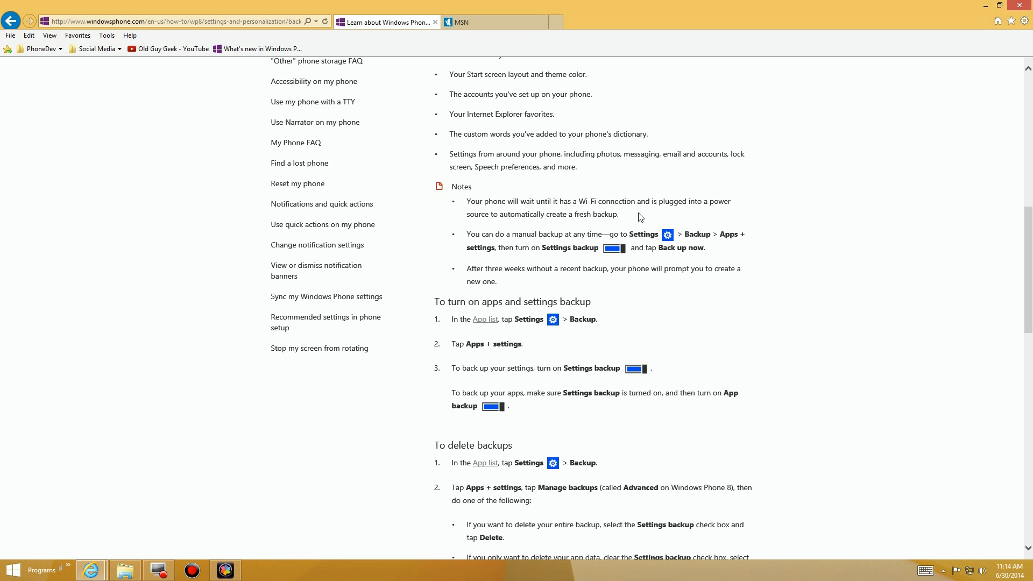
mouse_move(634, 256)
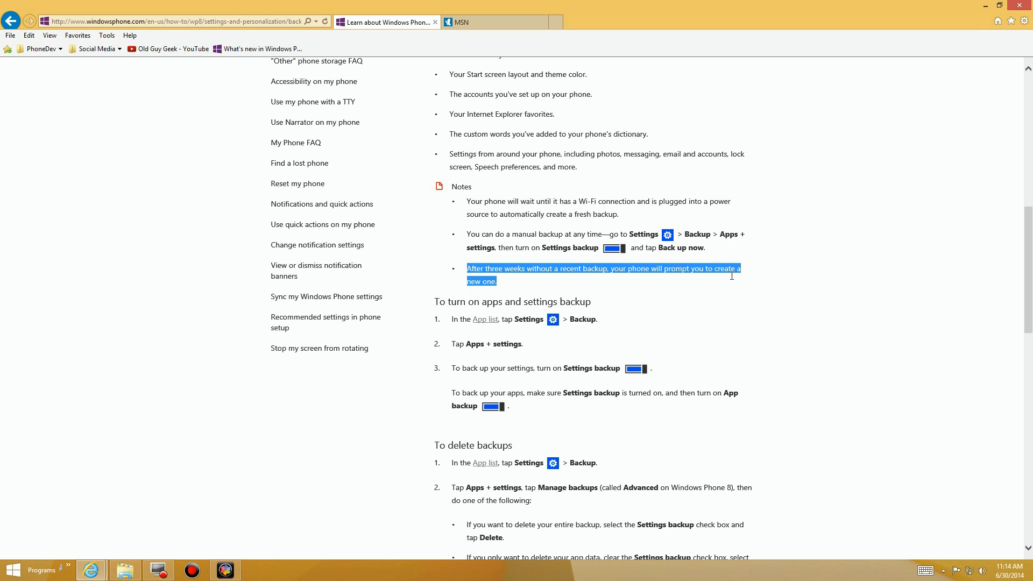
left_click(558, 291)
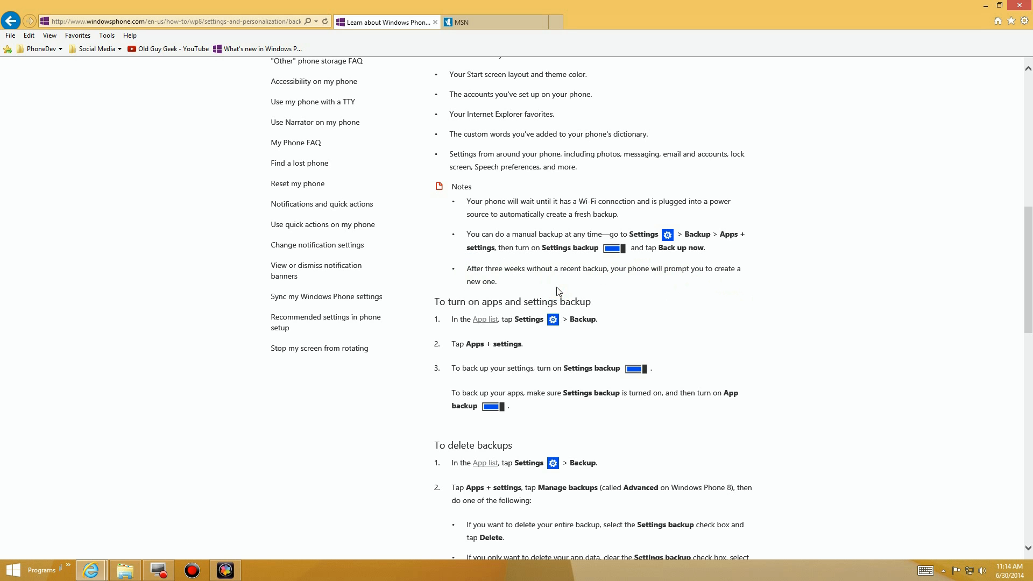